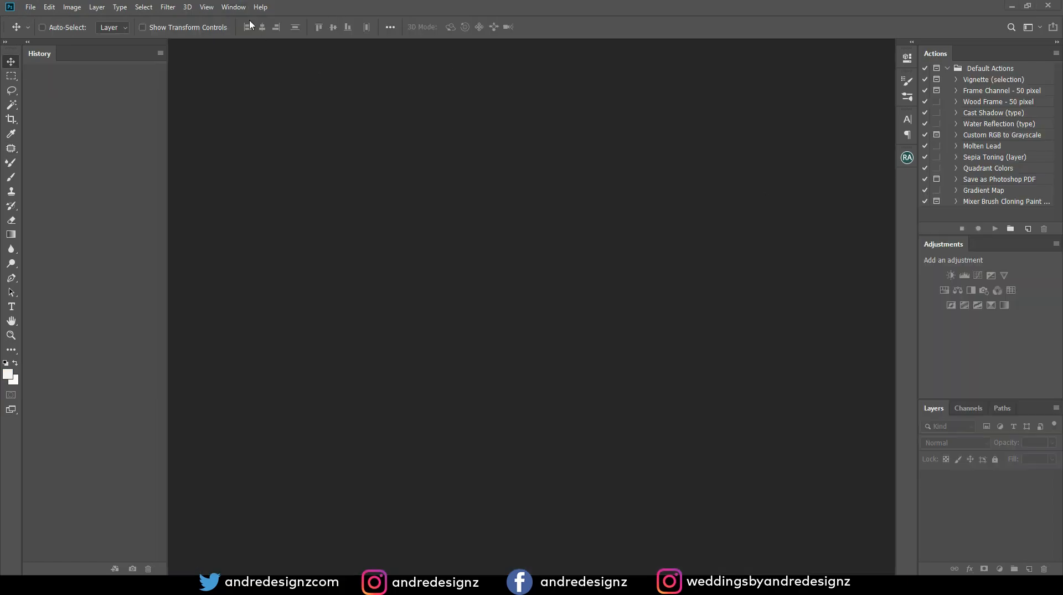
Show the Actions panel from the Window menu and float it over the empty workspace.
click(234, 7)
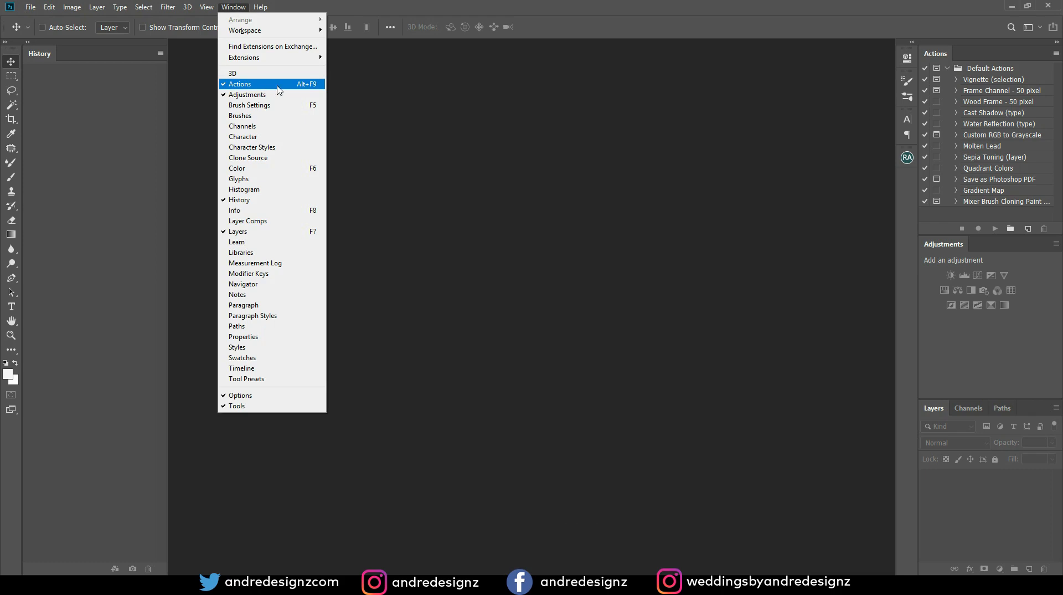
mouse_move(281, 86)
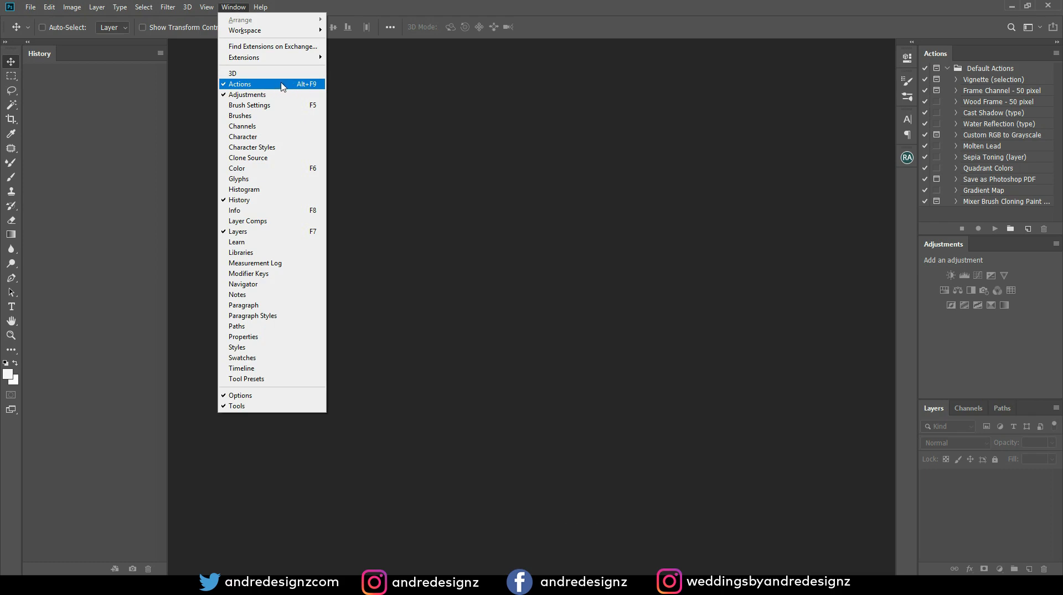
click(239, 83)
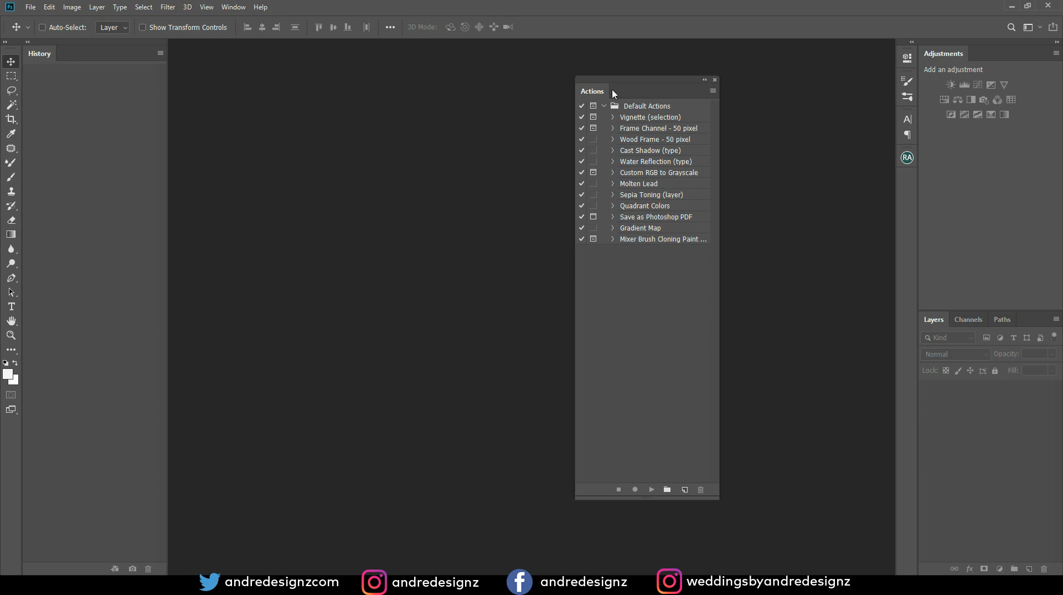
drag(592, 91, 605, 87)
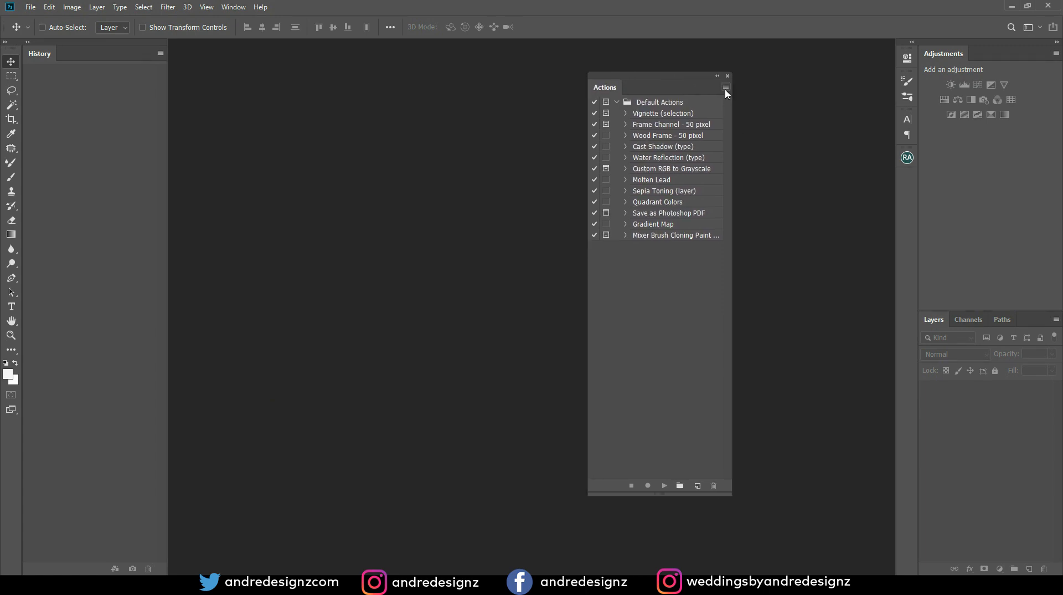
Clear all Default Actions from the panel via its flyout menu.
click(726, 86)
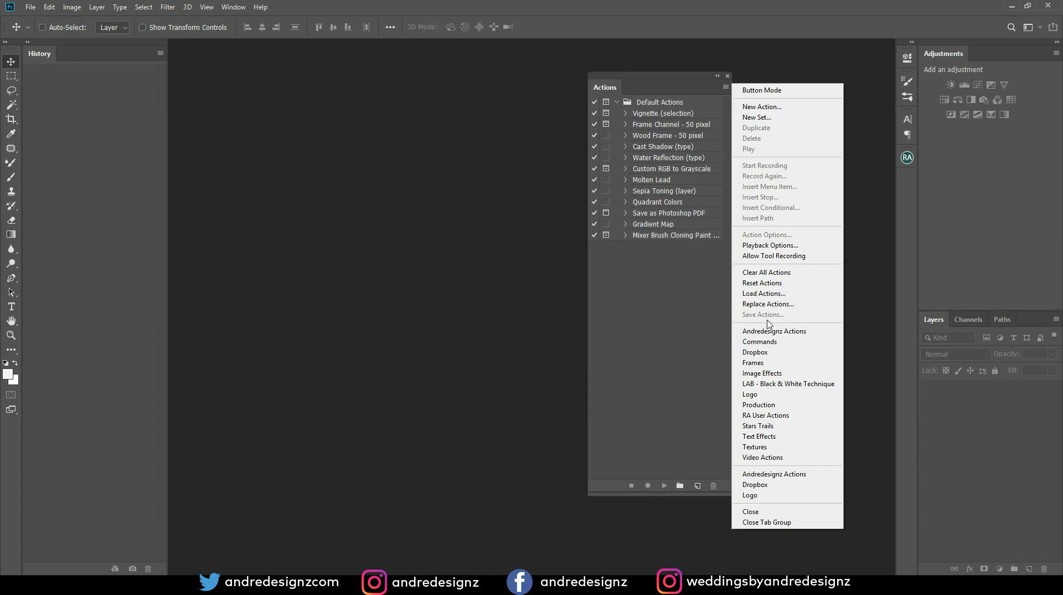
mouse_move(767, 273)
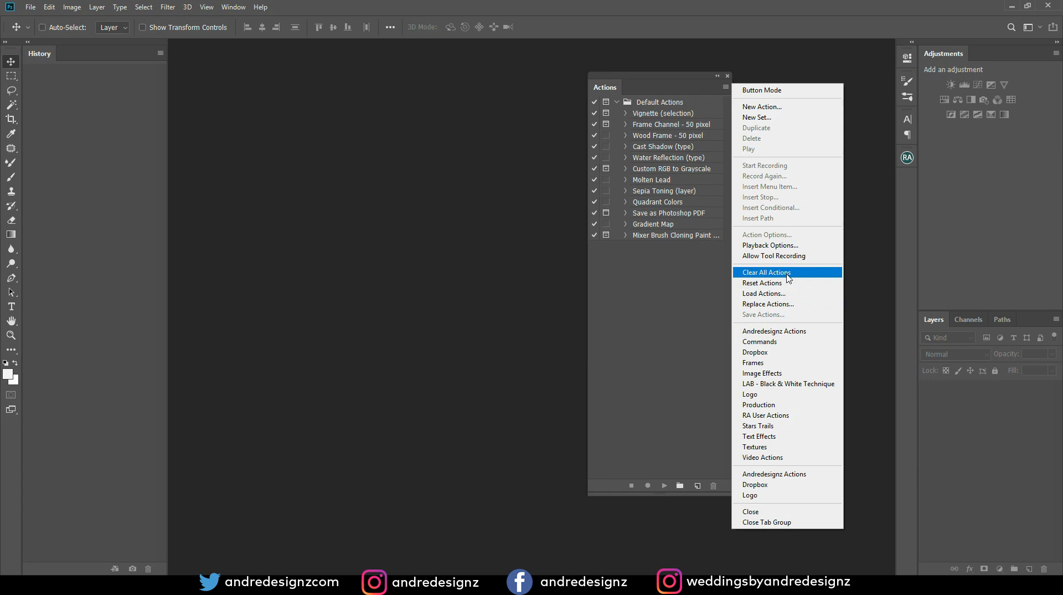
click(767, 273)
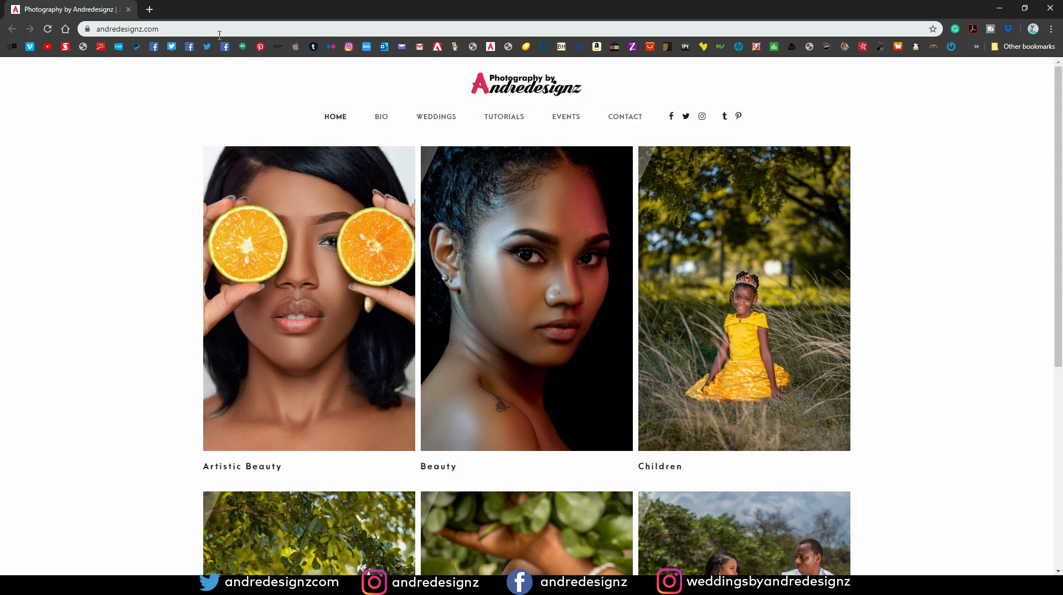
Go to the Tutorials page and follow the Download Actions link to Dropbox.
click(504, 116)
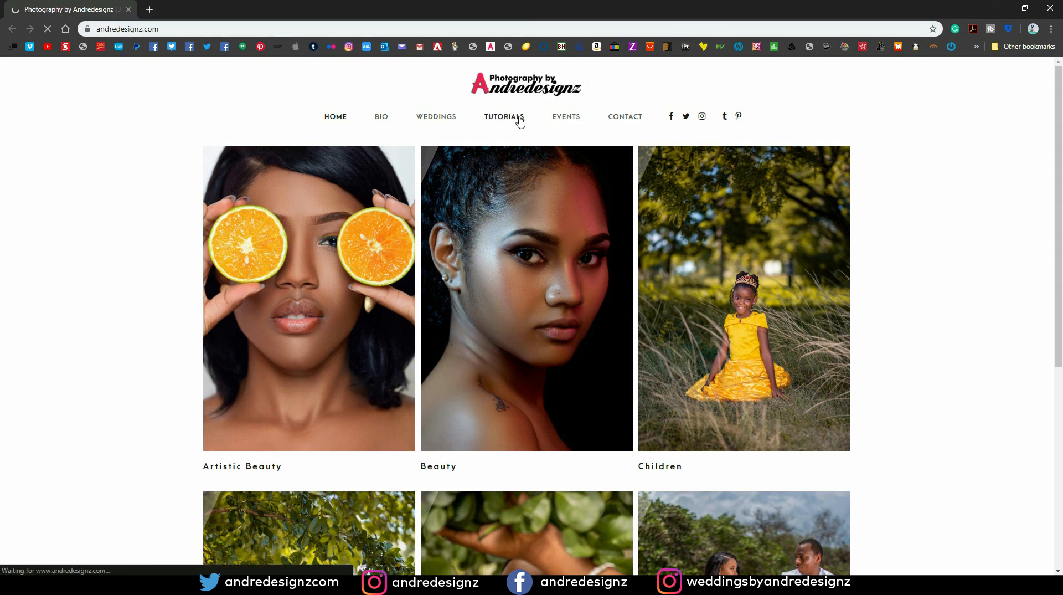
click(504, 116)
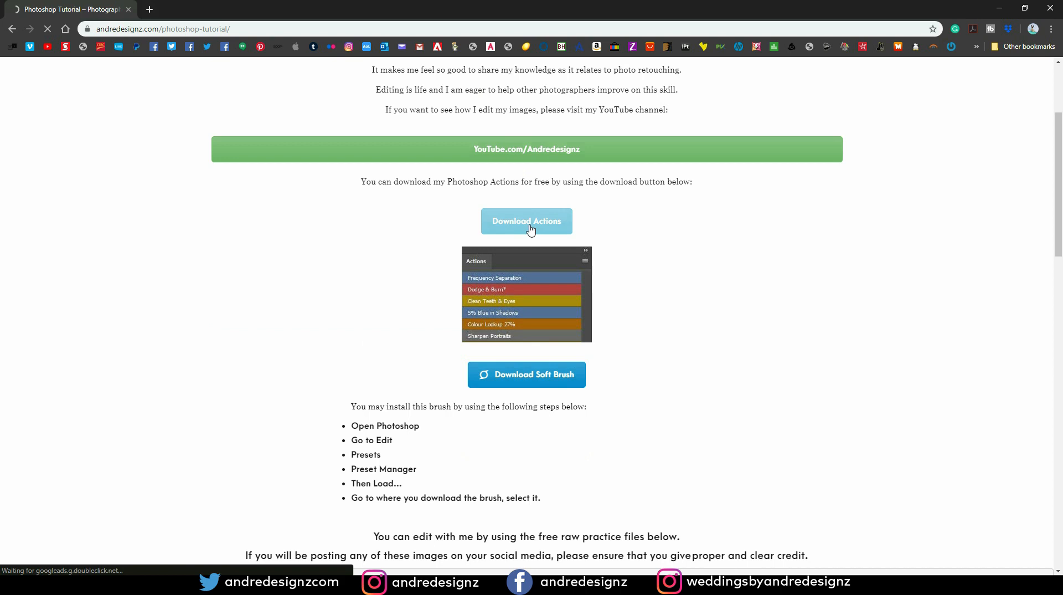
click(526, 220)
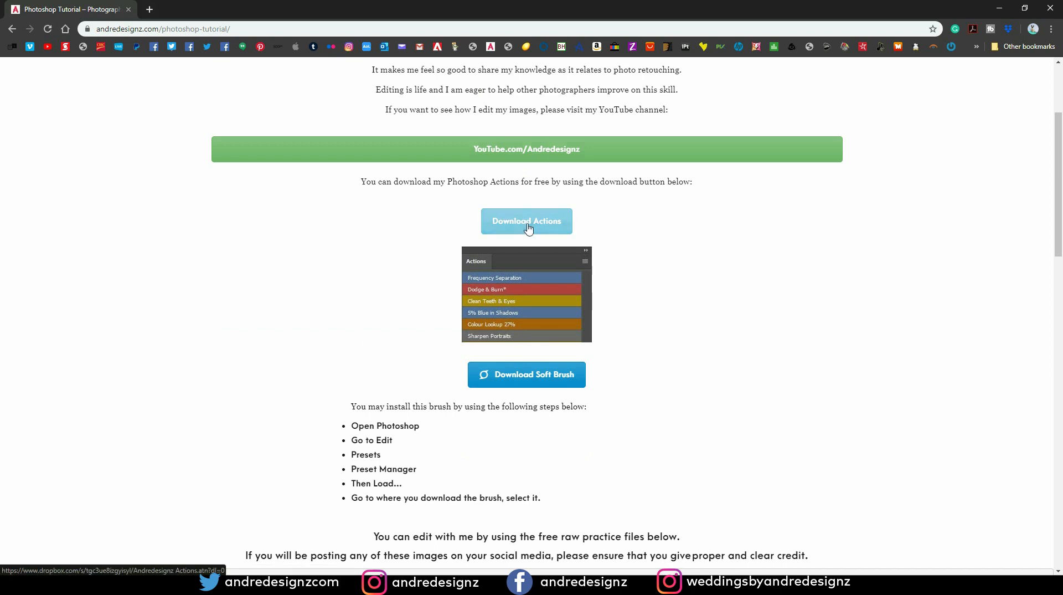
click(528, 220)
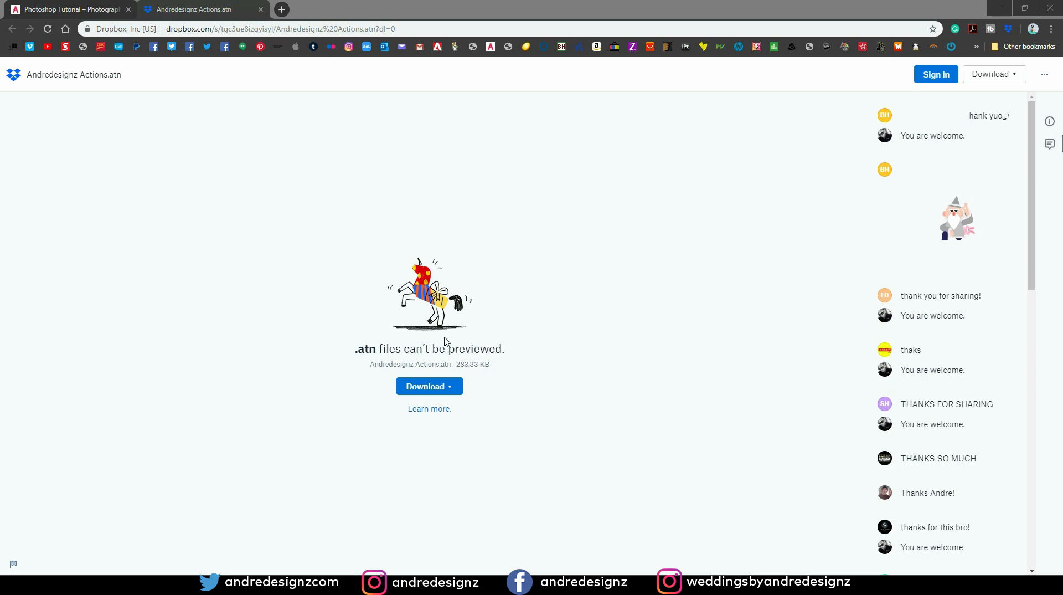
mouse_move(798, 160)
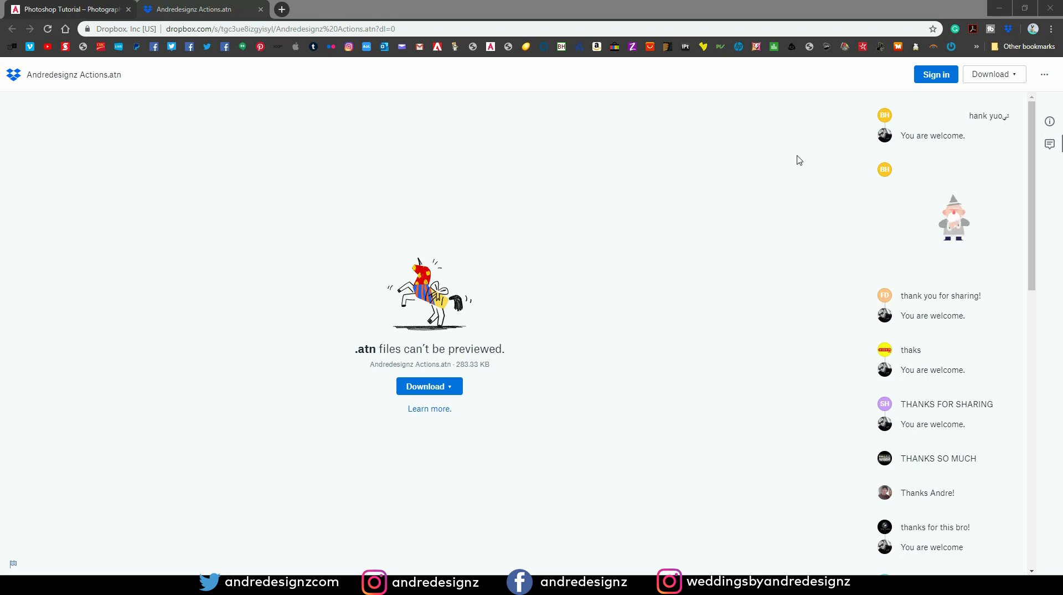
mouse_move(492, 506)
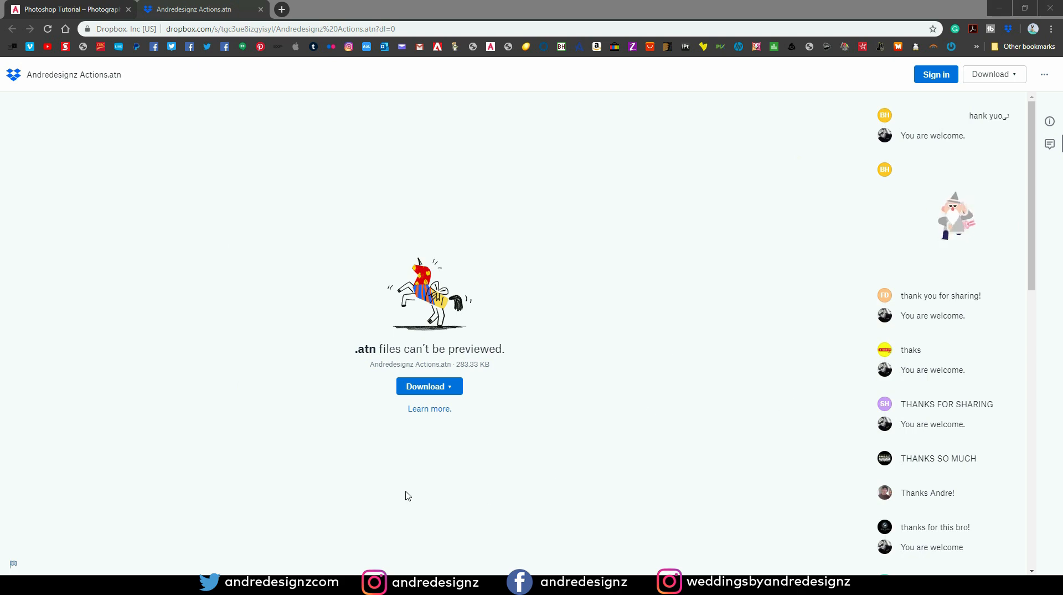
Start the Andredesignz Actions.atn download, skipping the Dropbox account sign-up.
click(429, 386)
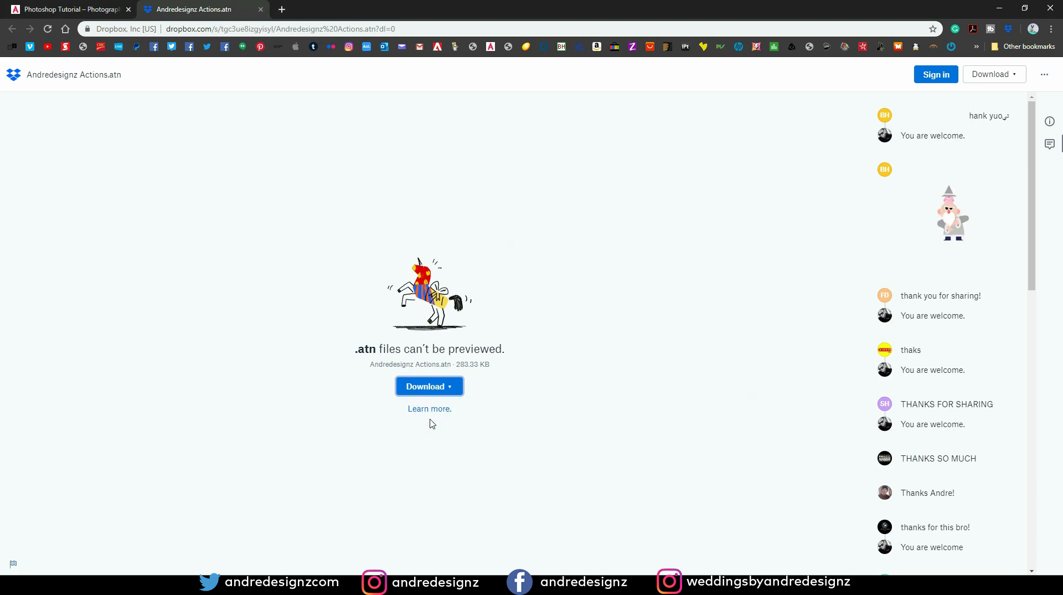
click(425, 385)
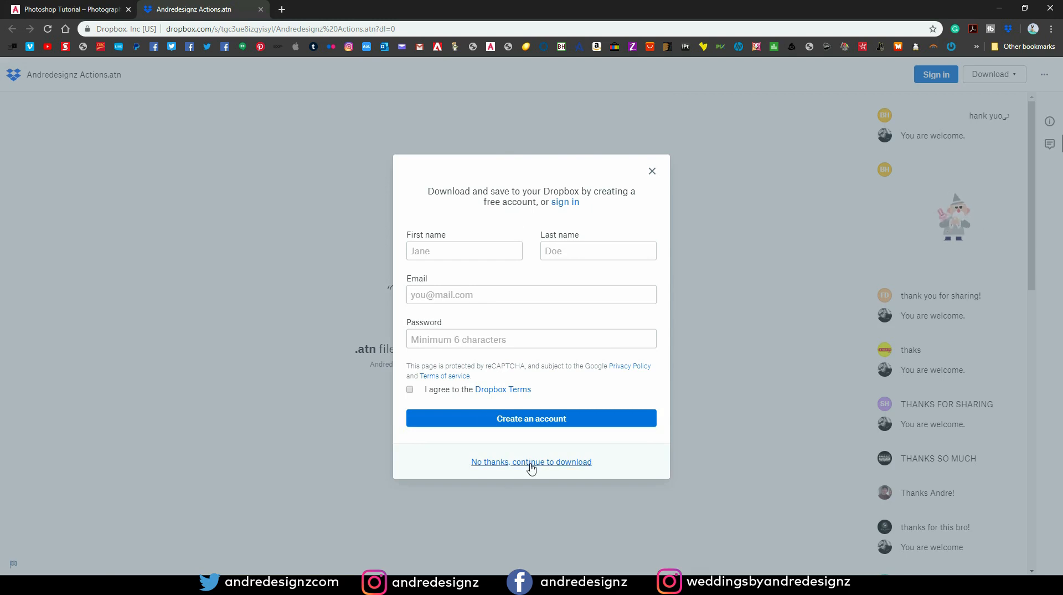
click(530, 460)
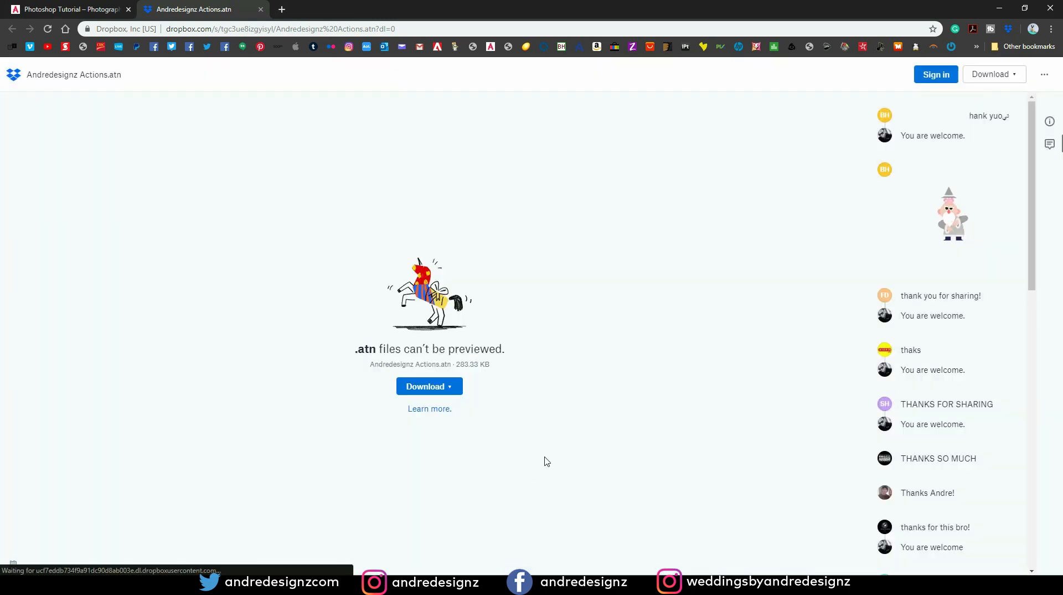
click(425, 386)
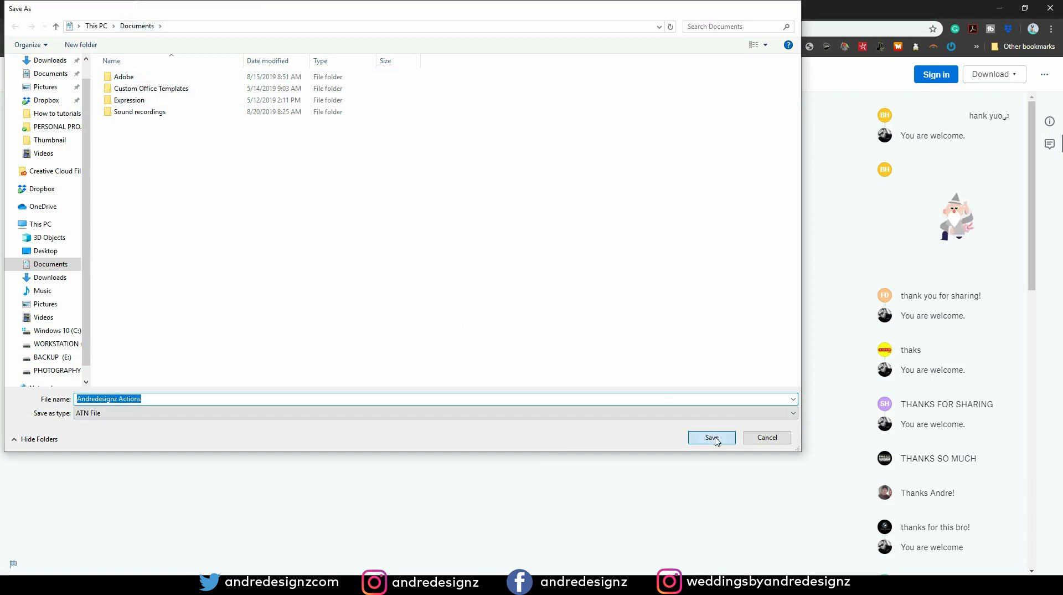
Save Andredesignz Actions.atn into Documents and return to Photoshop.
click(712, 436)
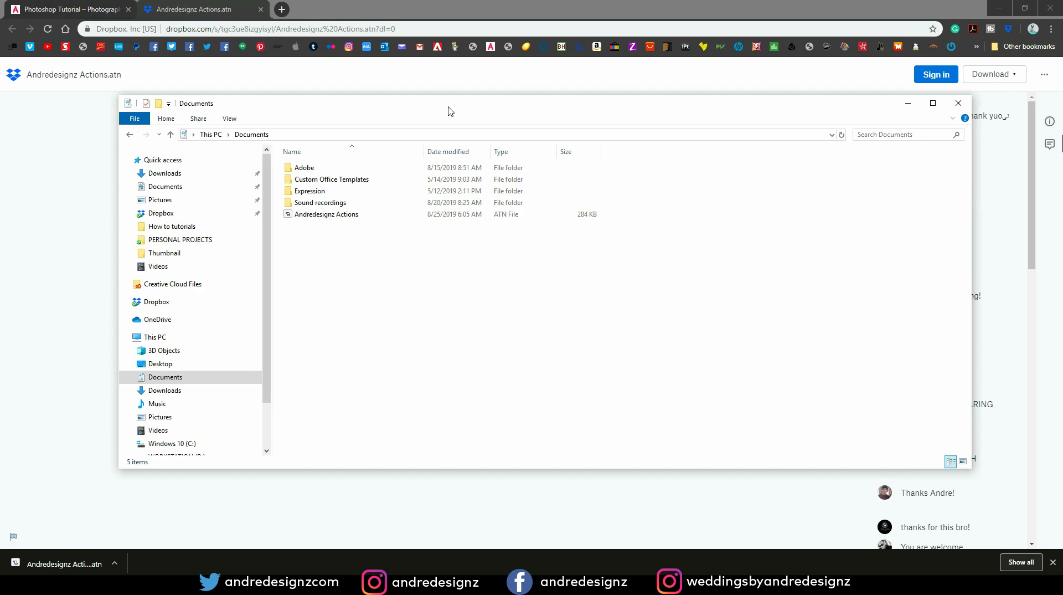
click(326, 214)
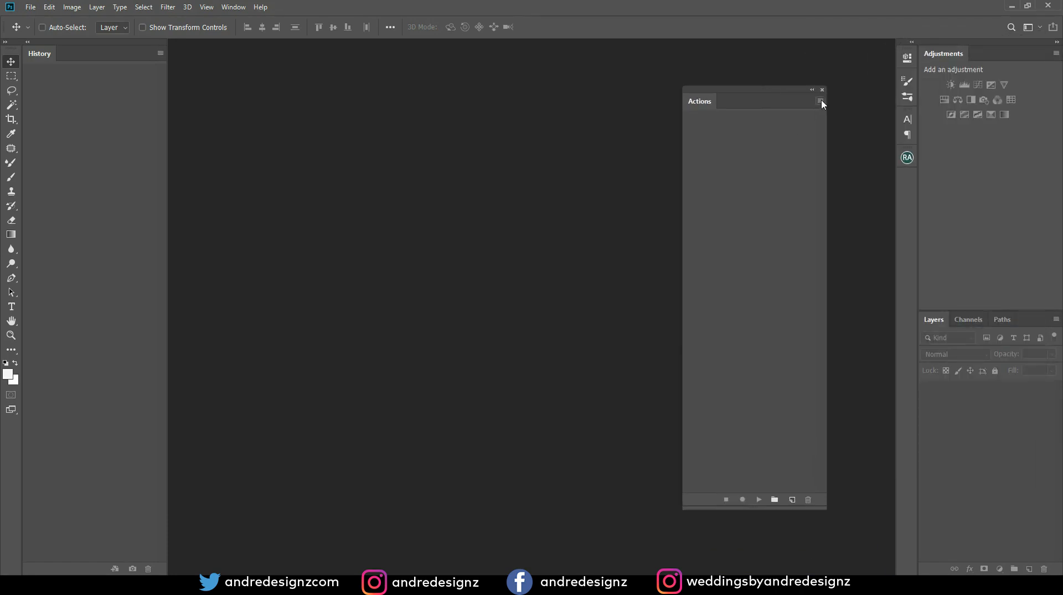
Load Andredesignz Actions from Documents, adding Frequency Separation, SkinTexture and the rest.
click(821, 101)
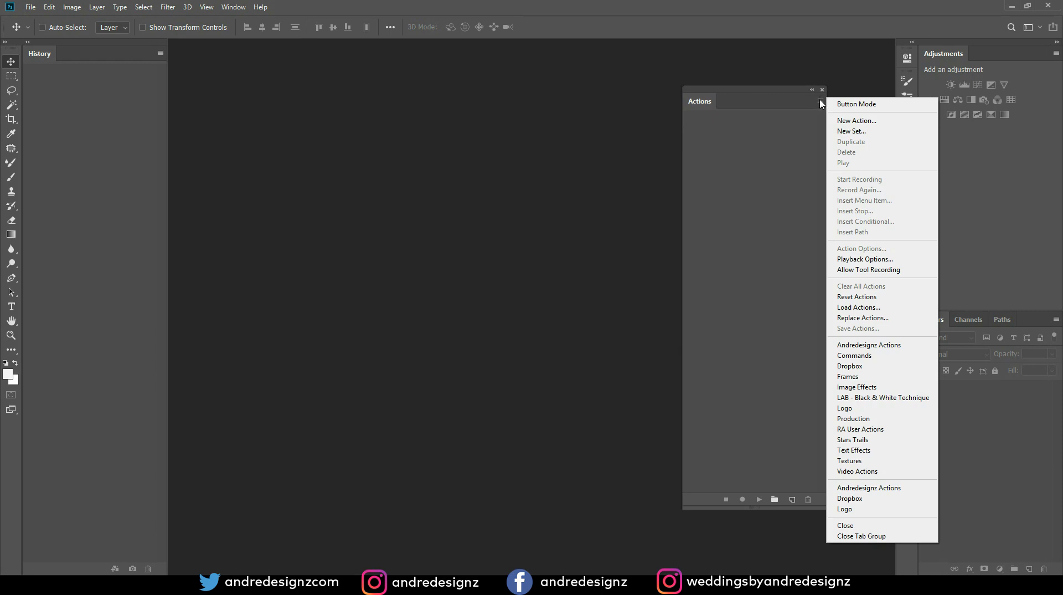
mouse_move(866, 523)
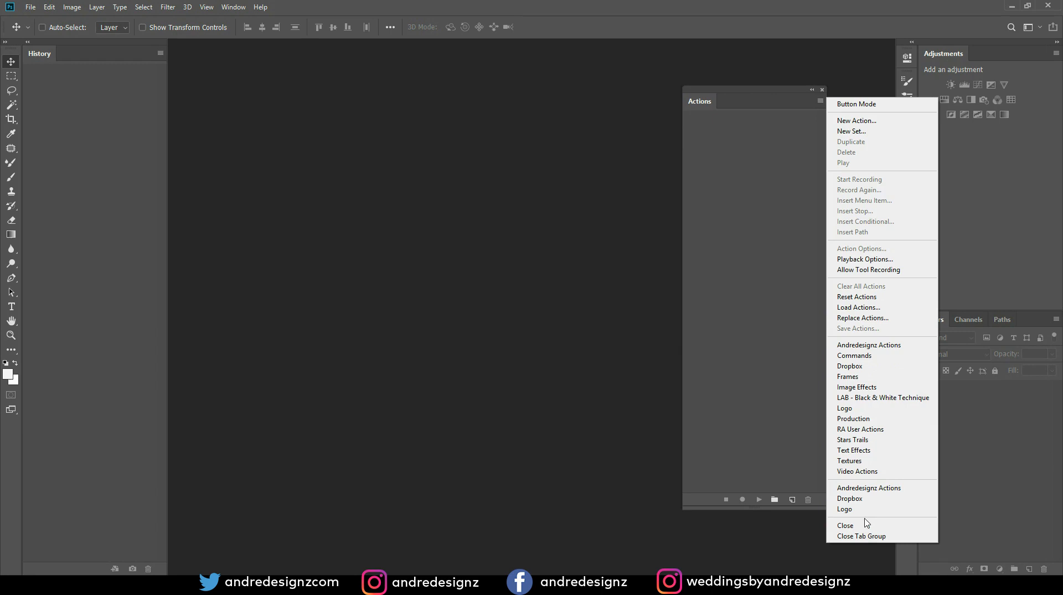
mouse_move(745, 333)
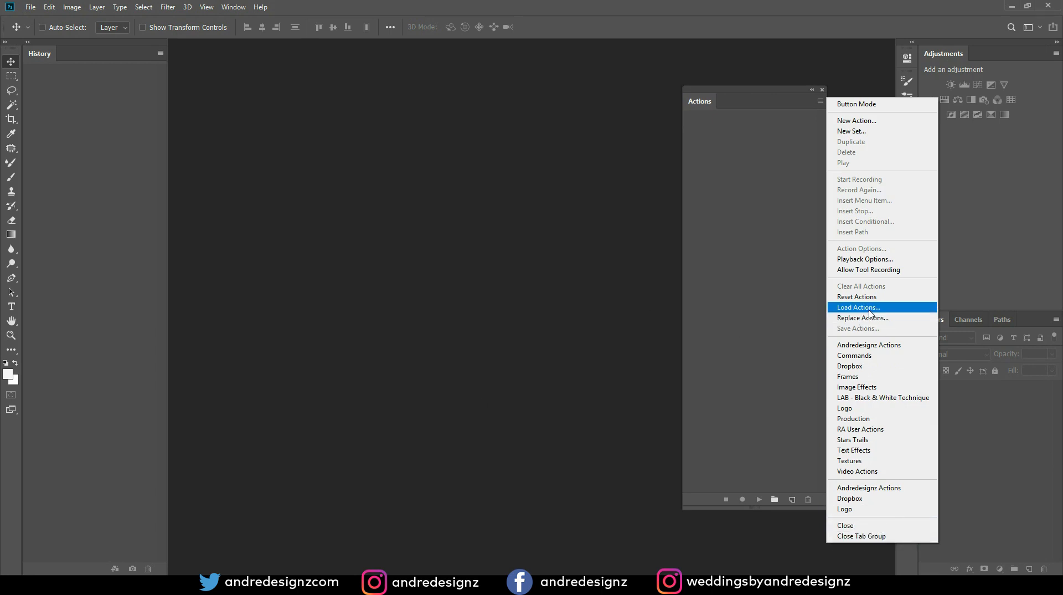
click(859, 307)
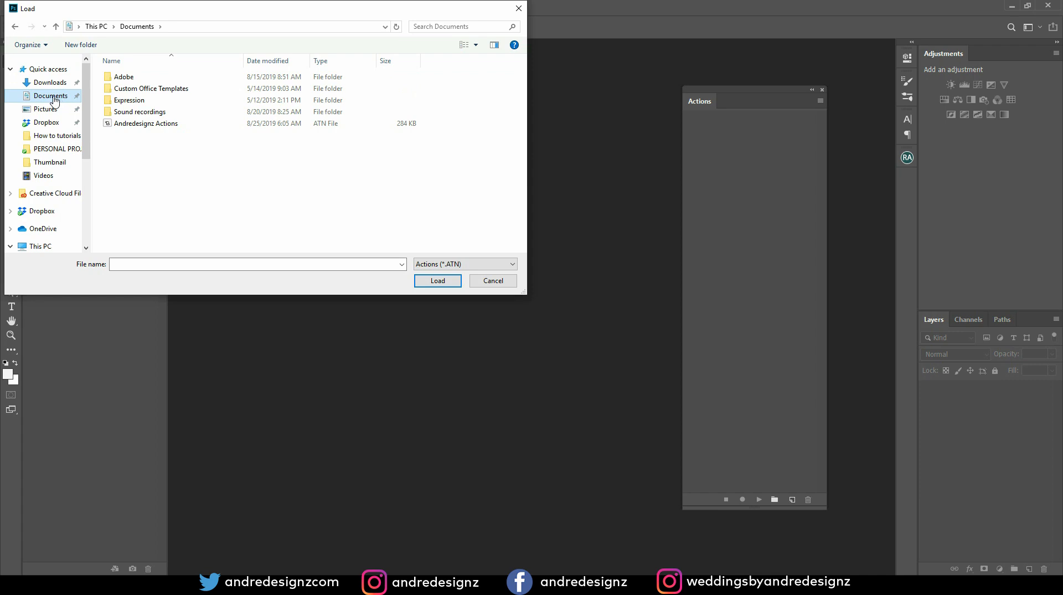
click(146, 123)
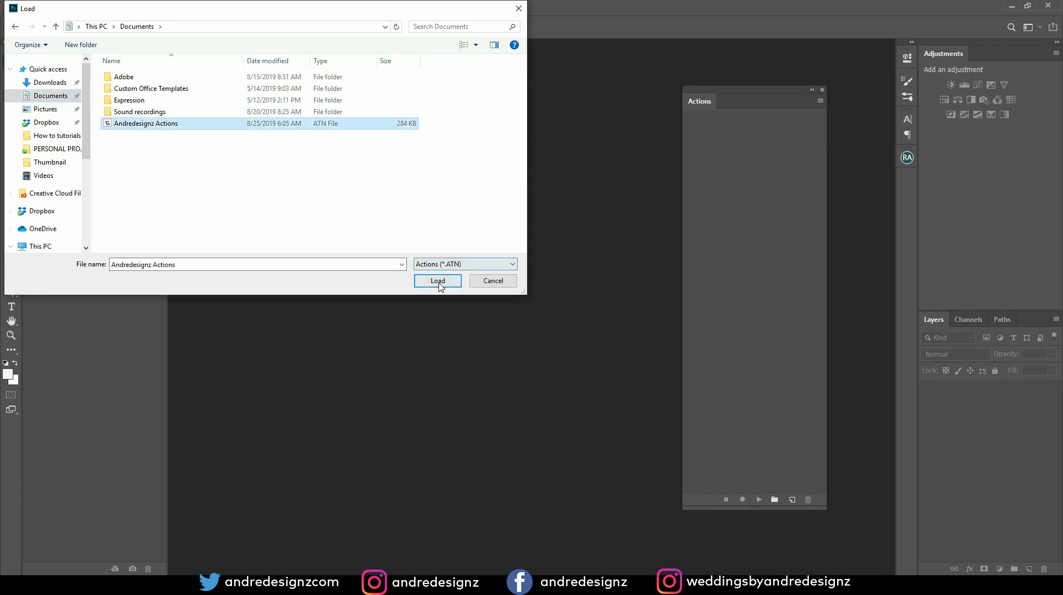
click(438, 280)
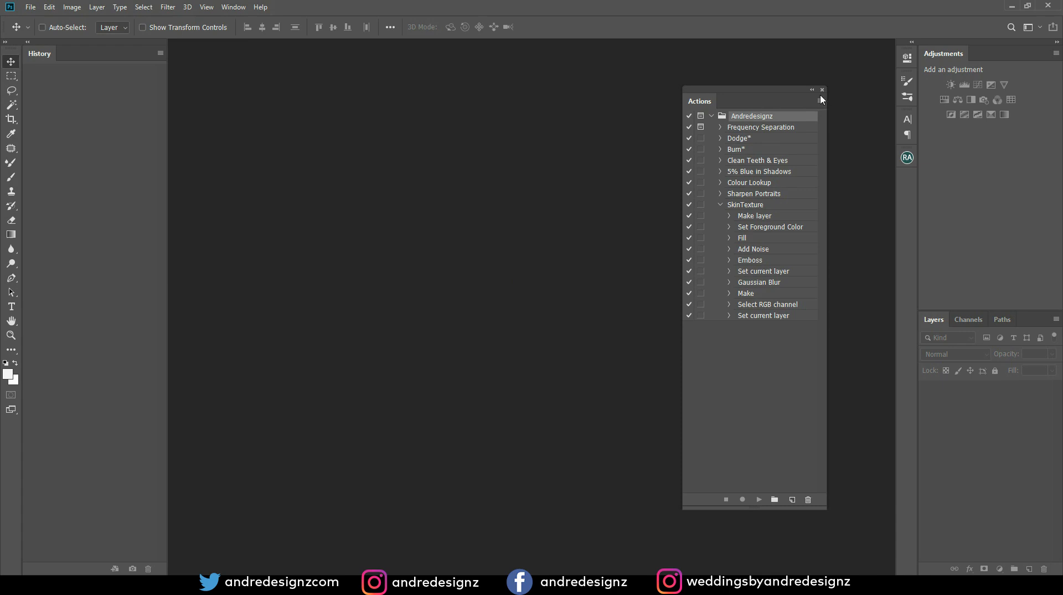
Reorder with SkinTexture and Sharpen Portraits near the top, then switch to Button Mode.
click(821, 101)
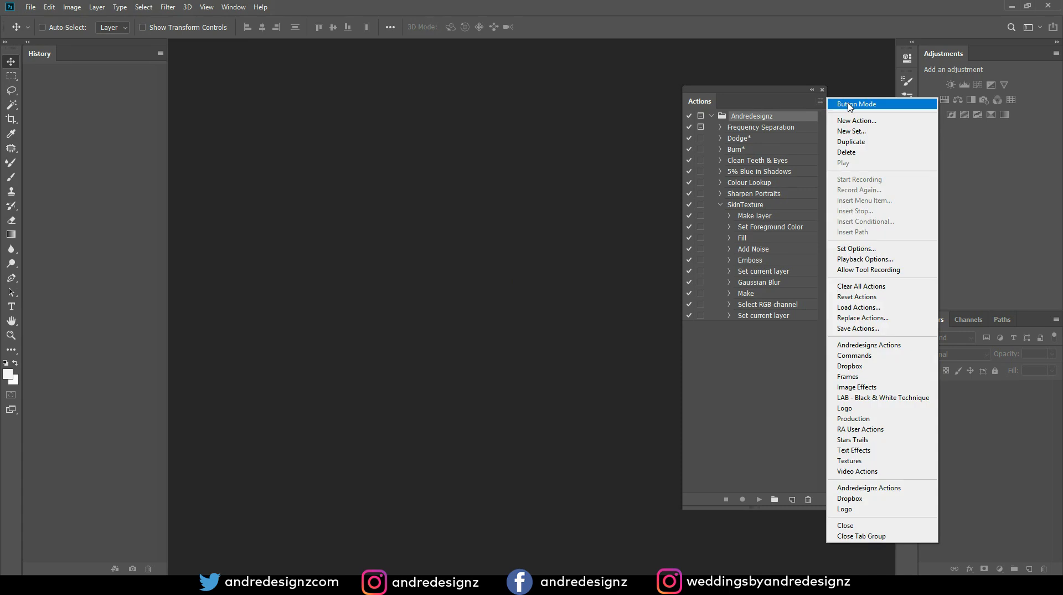
click(857, 104)
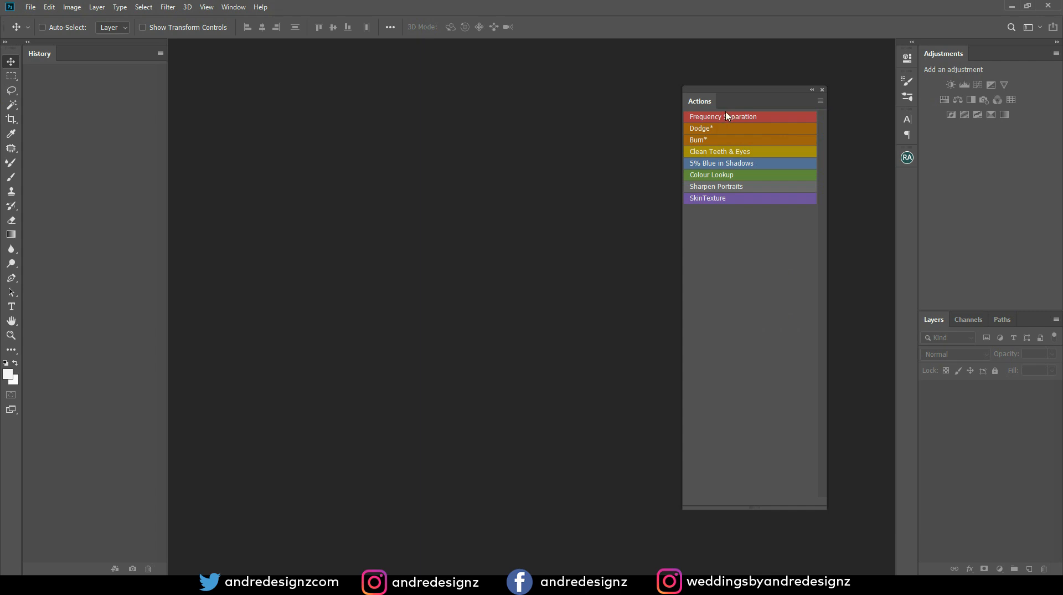
mouse_move(758, 150)
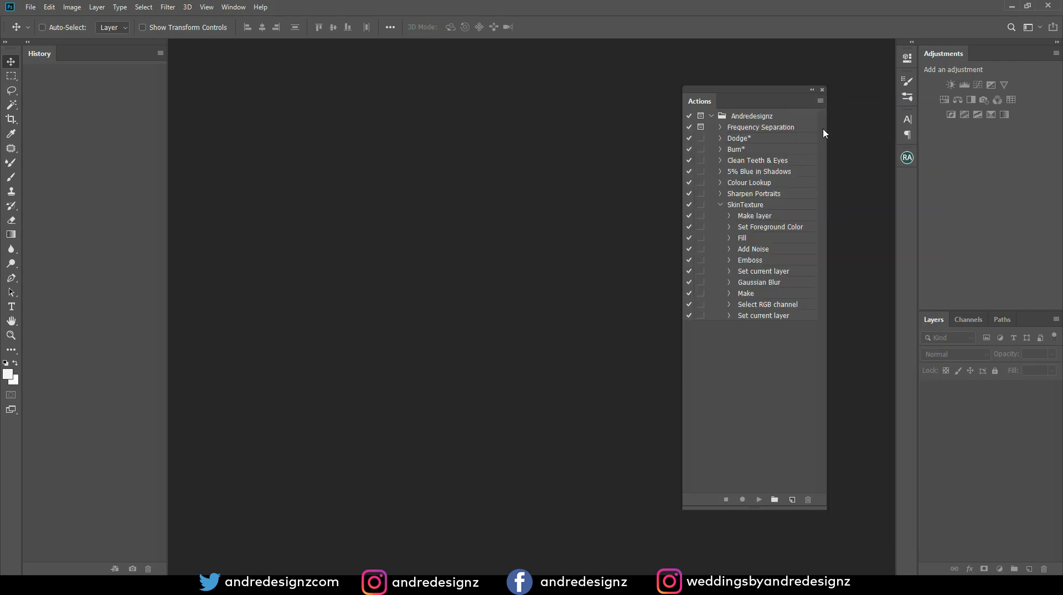
click(712, 205)
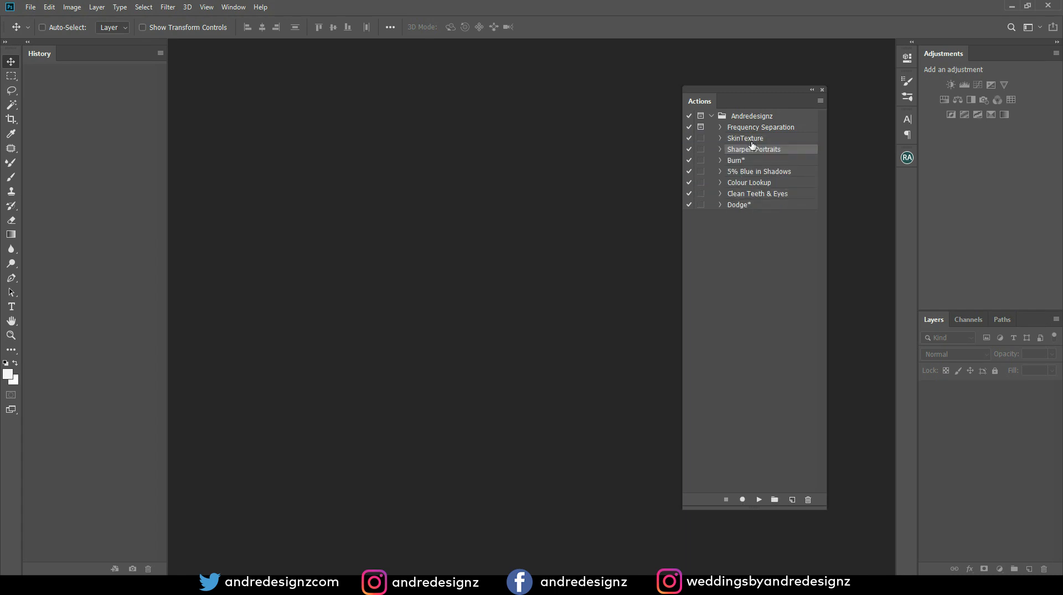
click(821, 101)
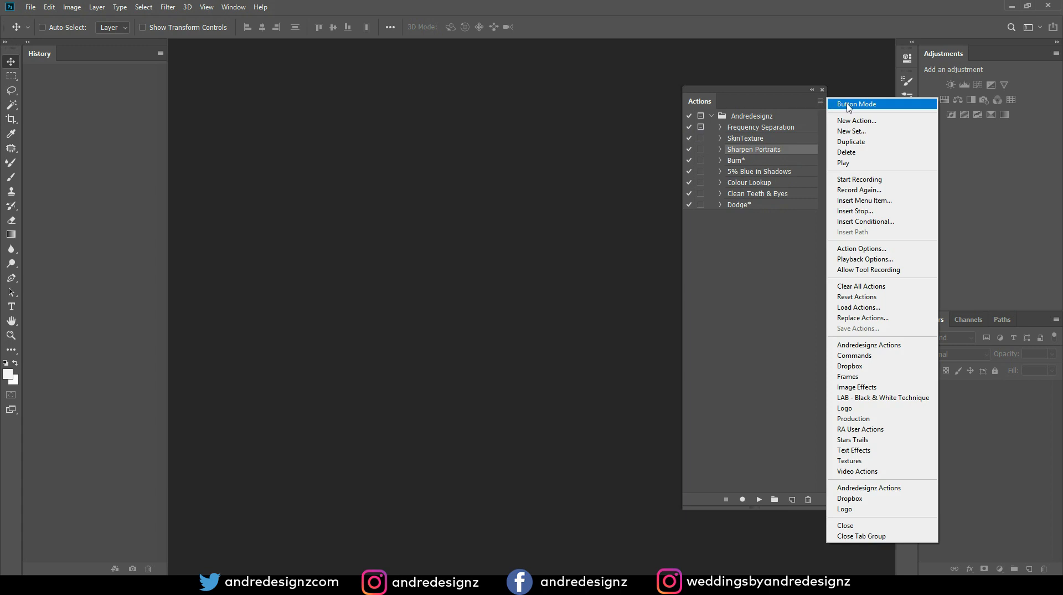
click(856, 104)
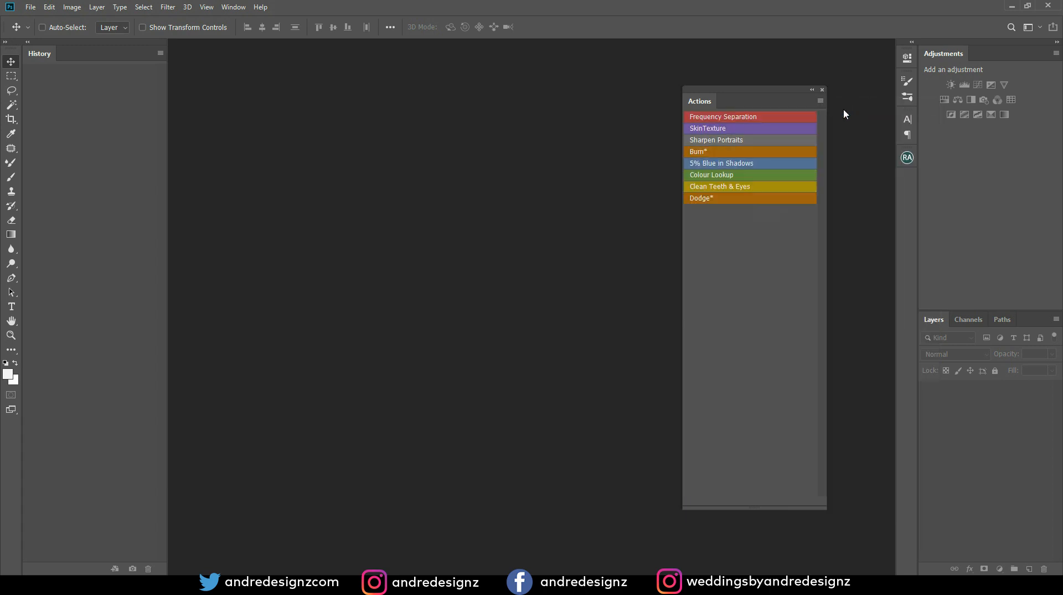
mouse_move(266, 230)
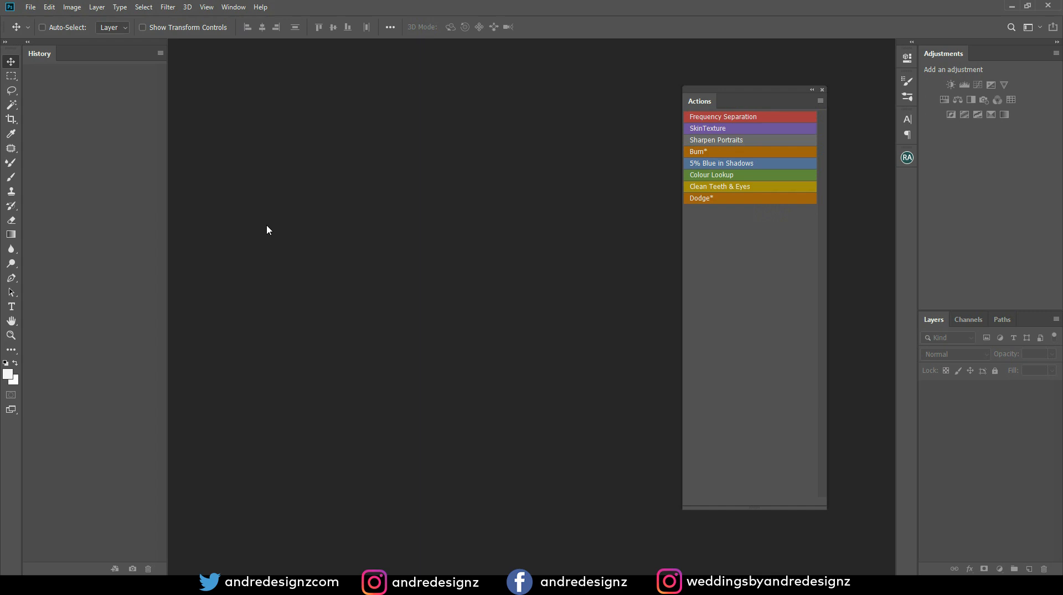
mouse_move(376, 194)
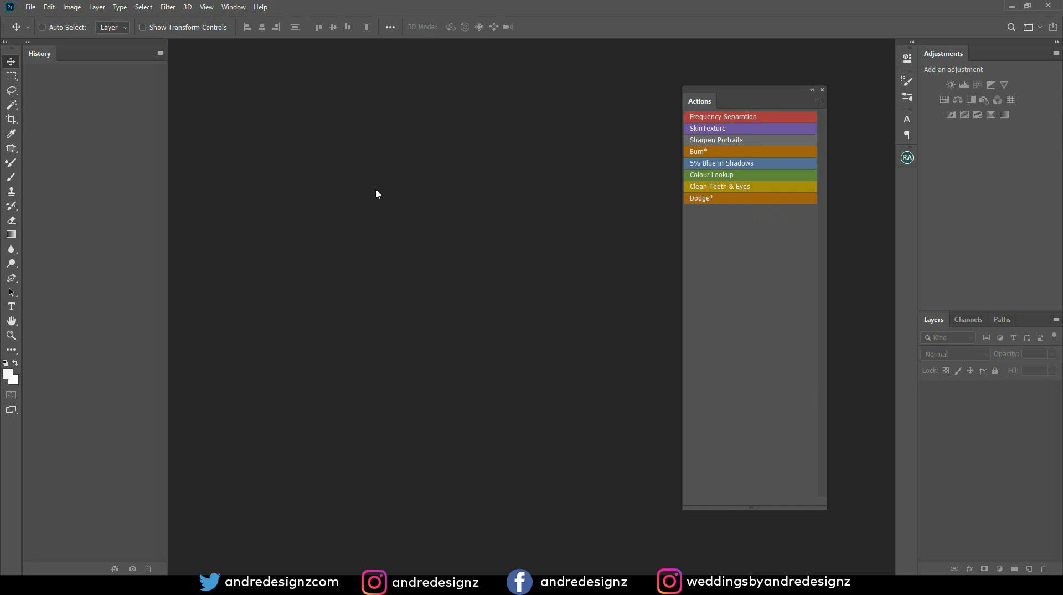